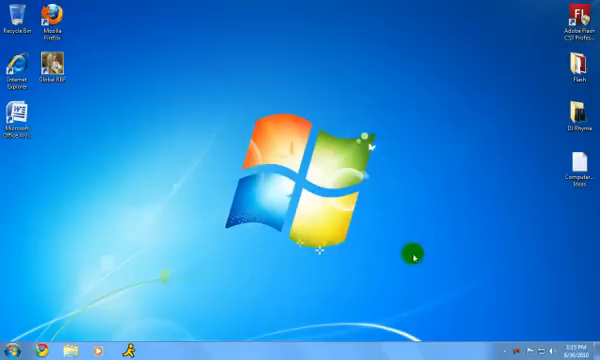
mouse_move(330, 240)
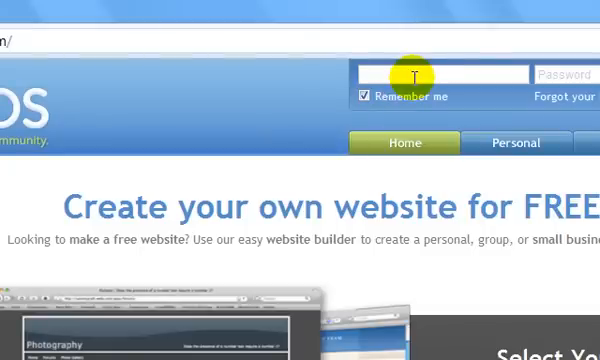
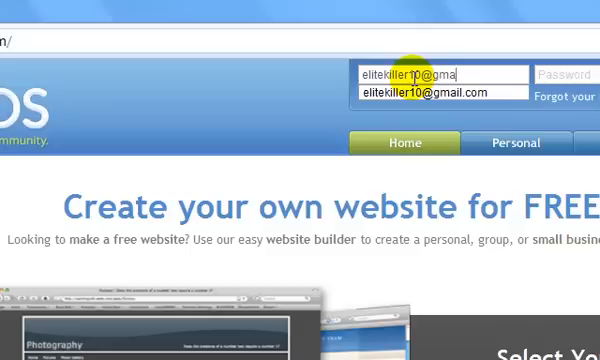
Log in to Webs as elitekill with the account password.
left_click(440, 93)
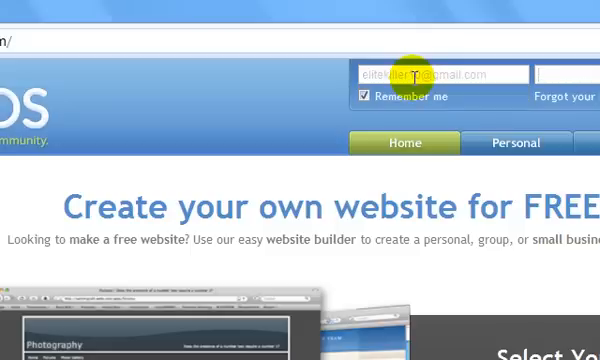
type("password")
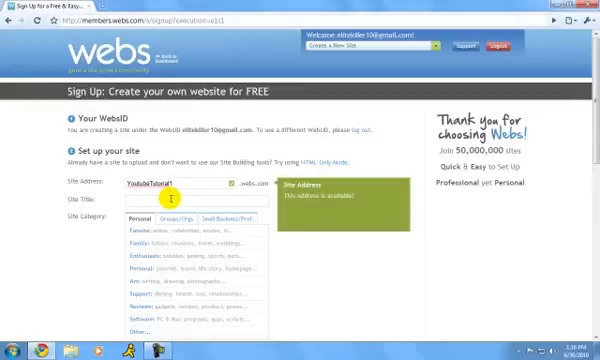
Enter 'Youtube Video' as the site title and scroll down the signup form.
type("Y")
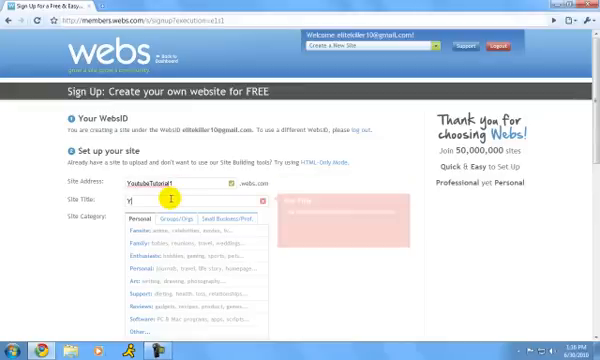
type("outube Video")
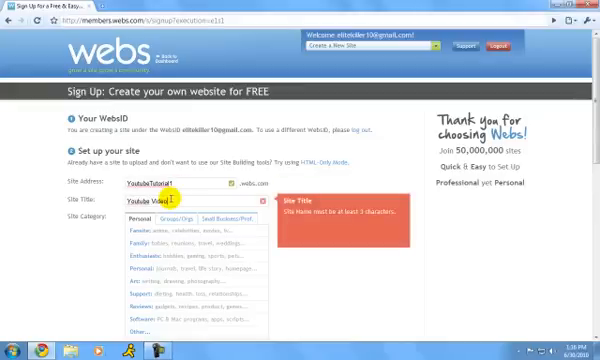
scroll("down", 3)
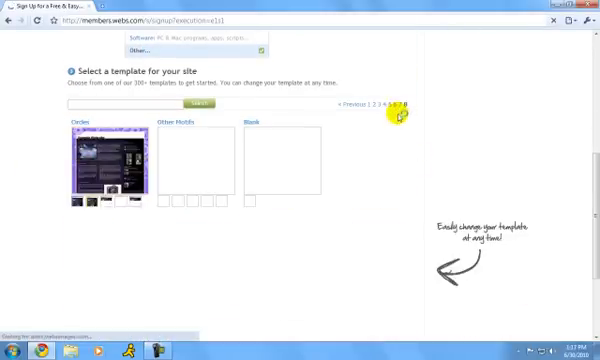
Browse the template pages, pick the dark city Blvds template, and continue to the next step.
left_click(397, 105)
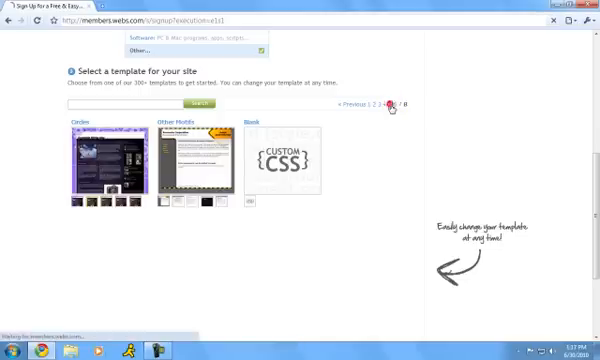
left_click(372, 103)
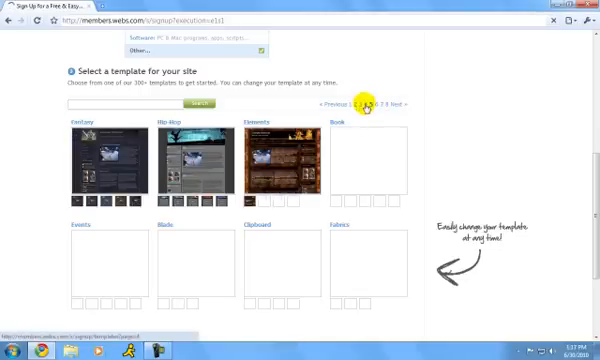
left_click(363, 103)
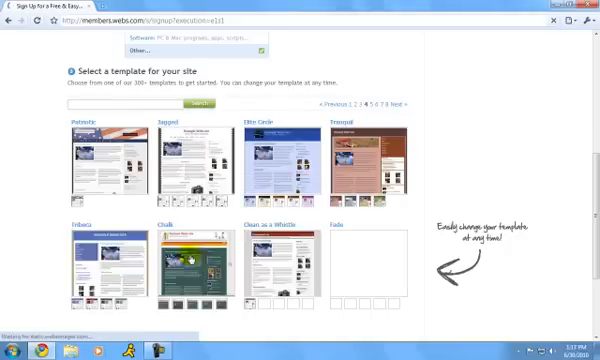
scroll("down", 3)
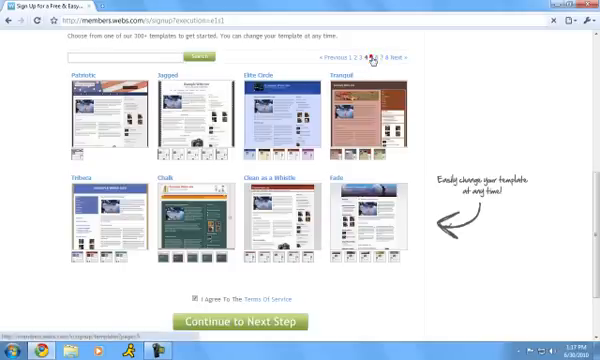
left_click(375, 57)
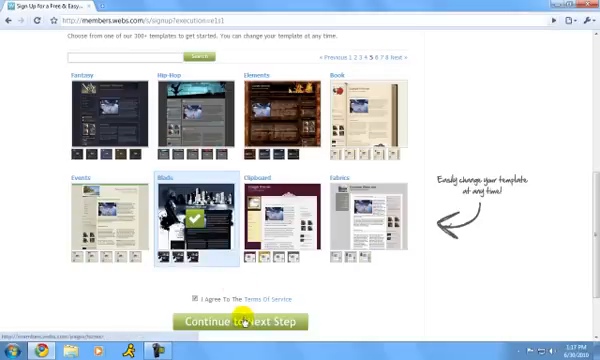
left_click(246, 320)
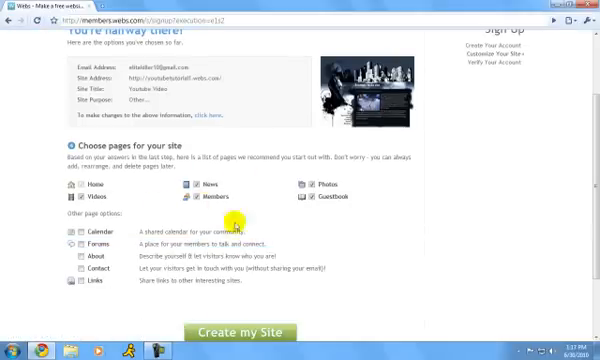
mouse_move(304, 172)
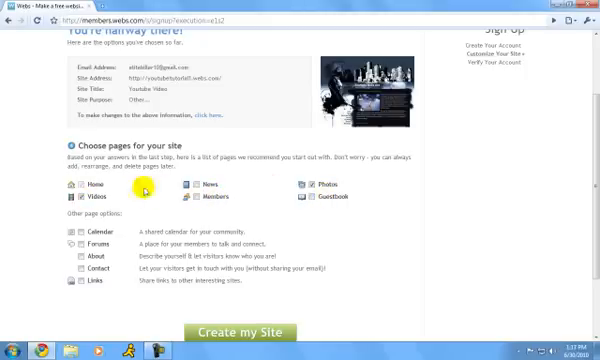
Confirm Home, Videos, Photos, Calendar, Forums, About and Contact pages and submit Create my Site.
scroll("down", 3)
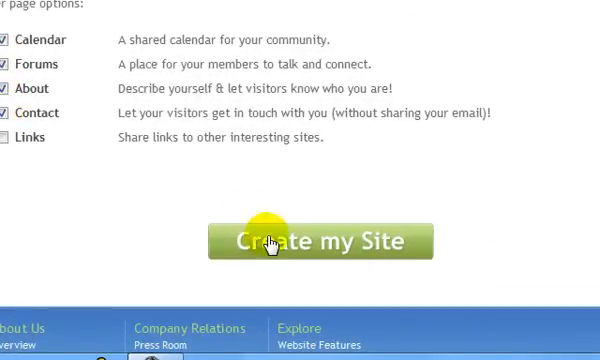
left_click(320, 241)
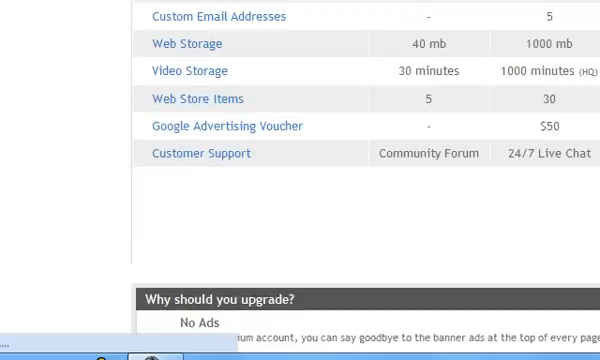
Decline the paid packages with No Thanks, Continue to stay on the free plan.
scroll("down", 3)
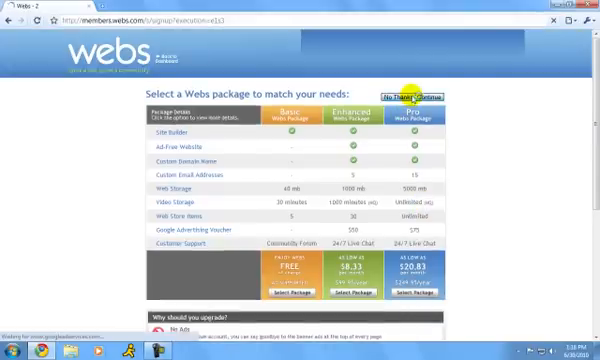
left_click(398, 89)
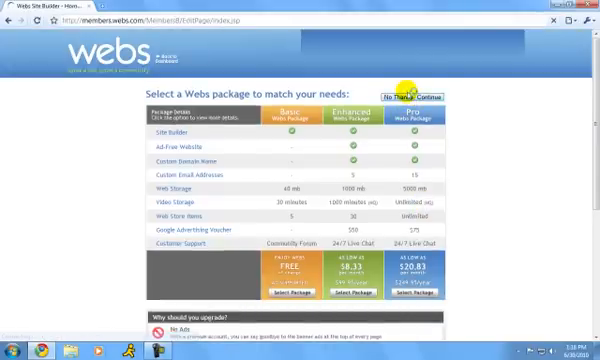
left_click(424, 88)
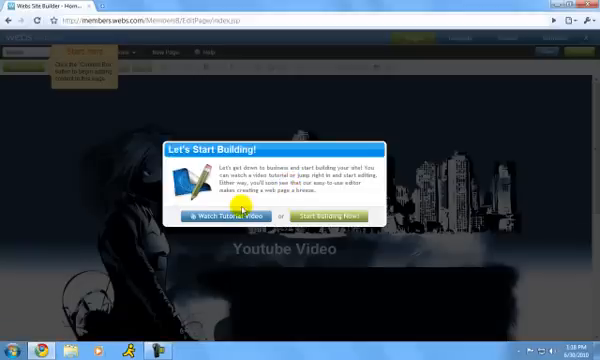
Dismiss the Let's Start Building welcome popup in the site builder.
left_click(329, 215)
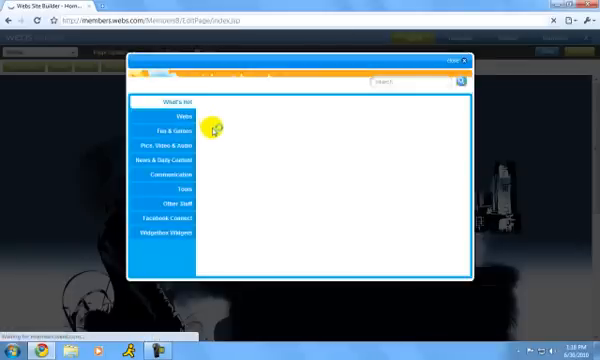
Browse What's Hot, Communication, Pics Video & Audio, Fun & Games and WidgetBox widgets, then close the bank.
left_click(173, 105)
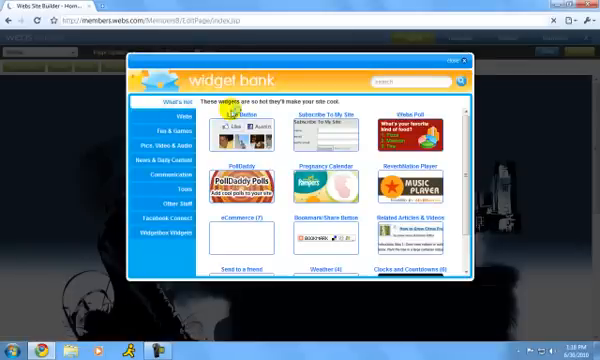
scroll("down", 3)
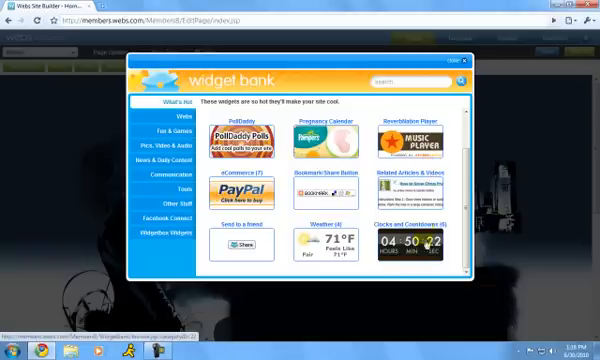
left_click(168, 177)
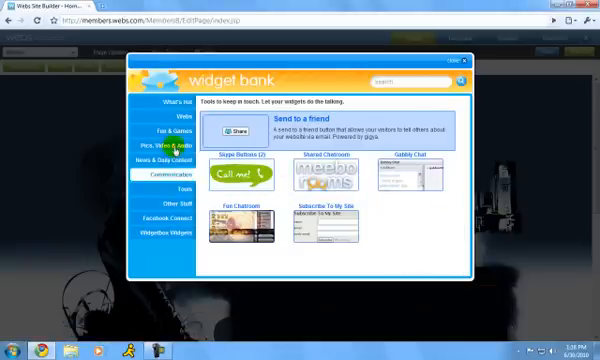
left_click(172, 143)
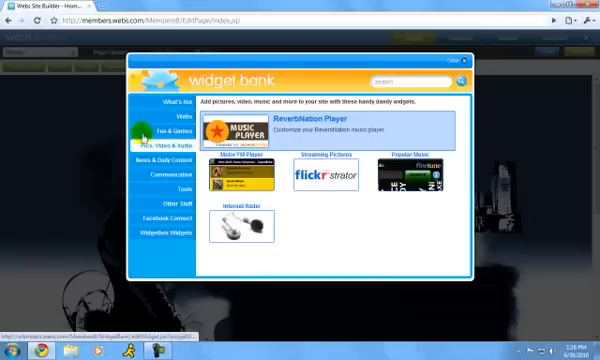
left_click(179, 130)
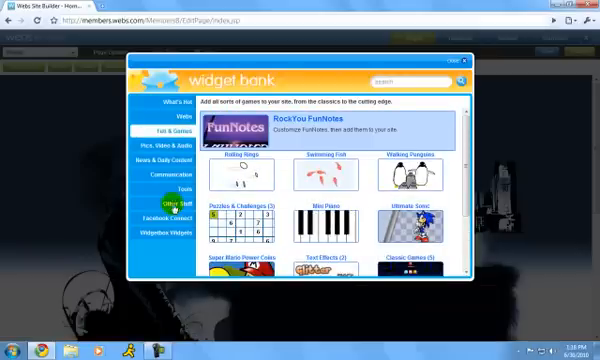
left_click(164, 201)
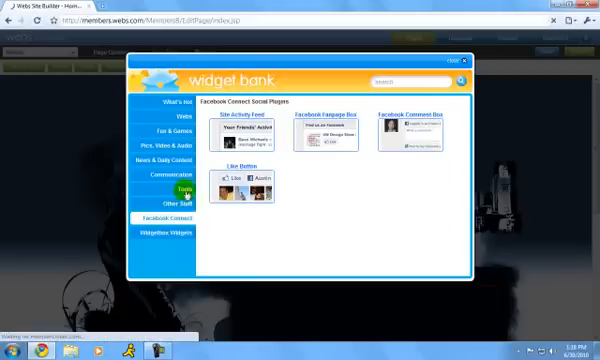
left_click(170, 233)
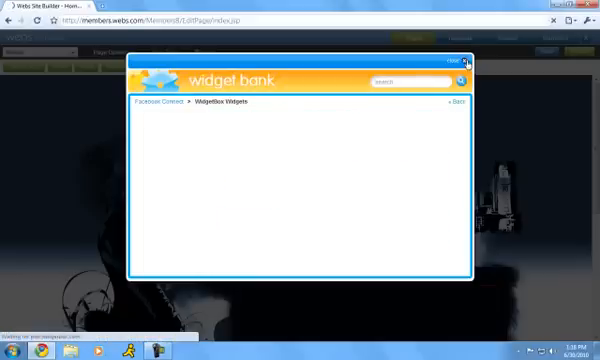
left_click(466, 62)
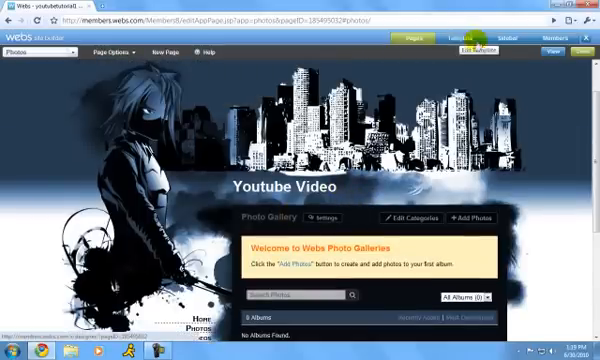
Switch to the Sidebar tab to show the Edit Sidebar module manager.
left_click(475, 45)
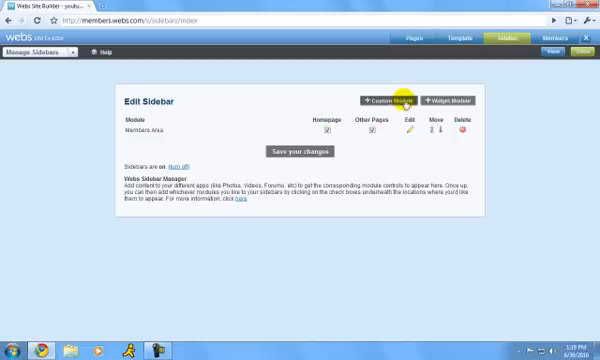
mouse_move(443, 95)
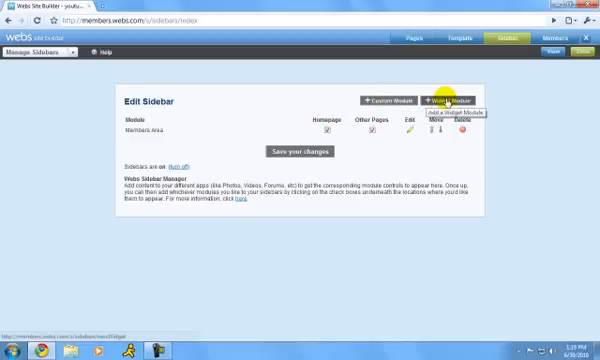